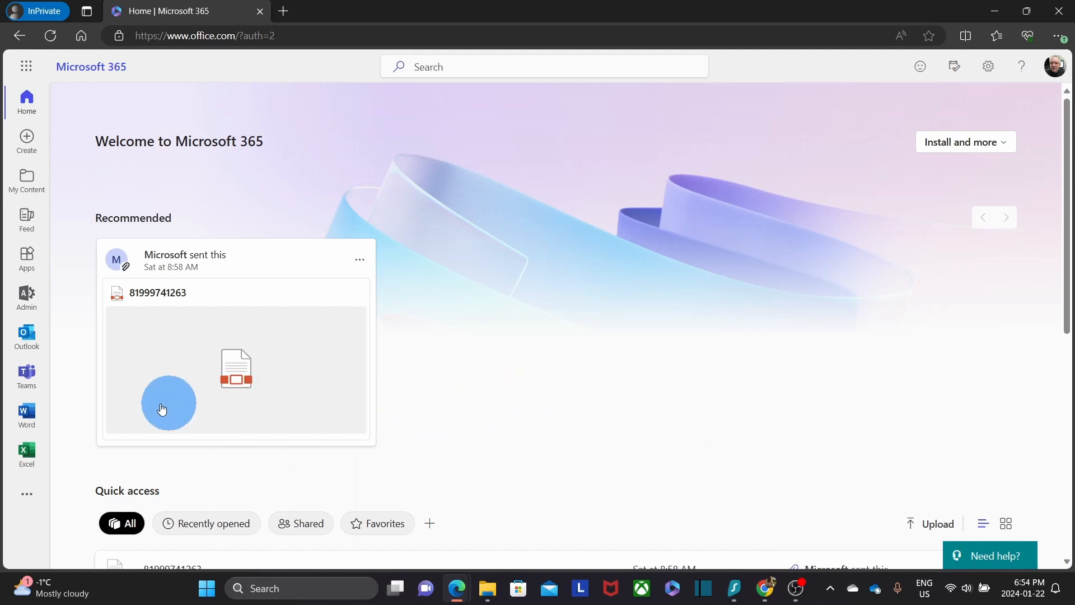
mouse_move(27, 294)
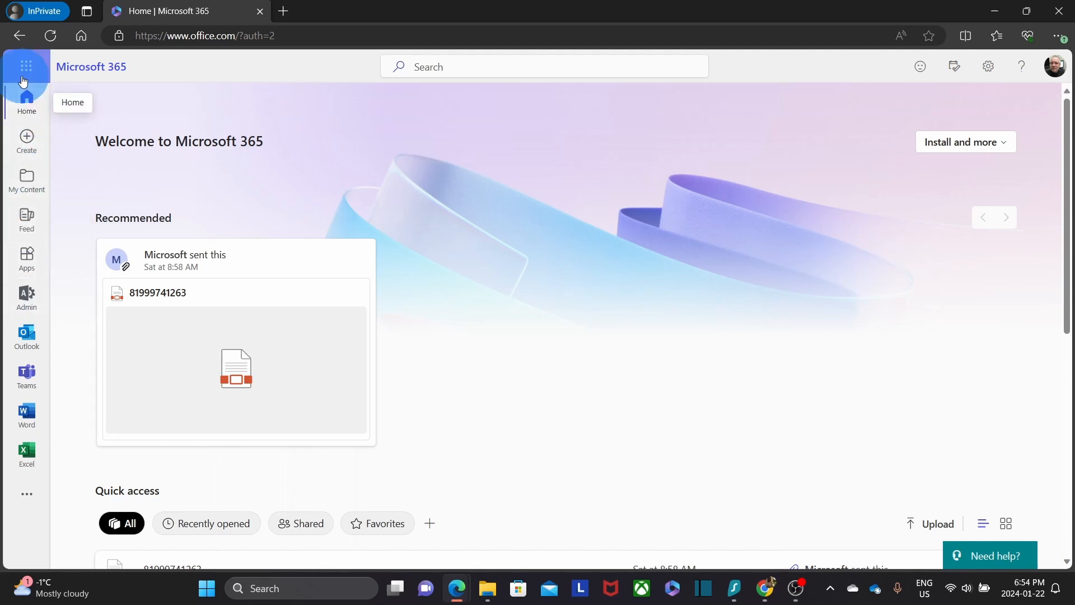
mouse_move(25, 66)
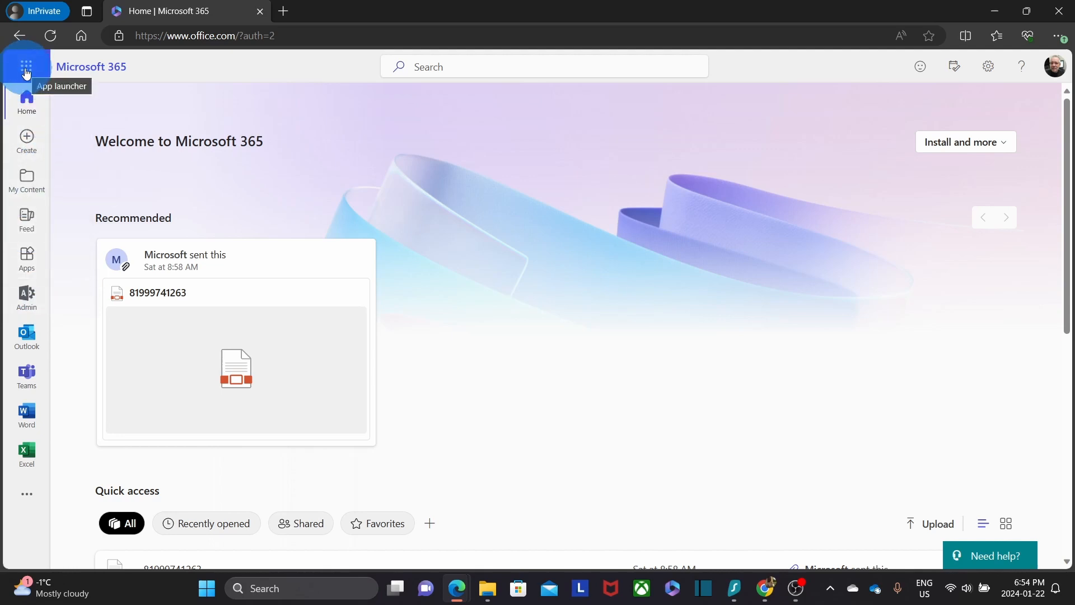
- Go from the Microsoft 365 home page to the Microsoft 365 admin center via the app launcher
click(24, 67)
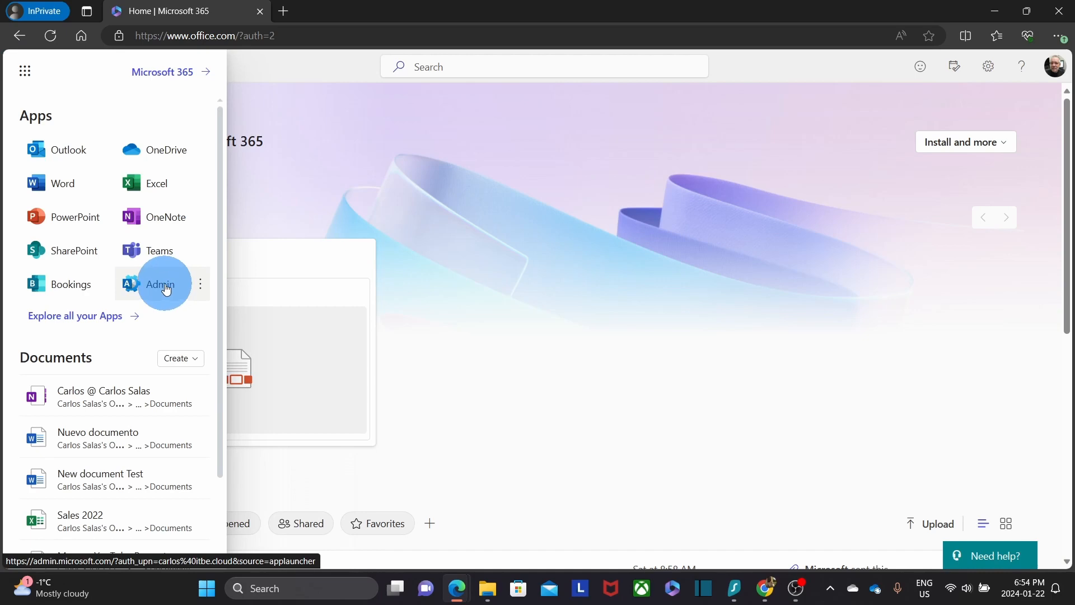
click(159, 284)
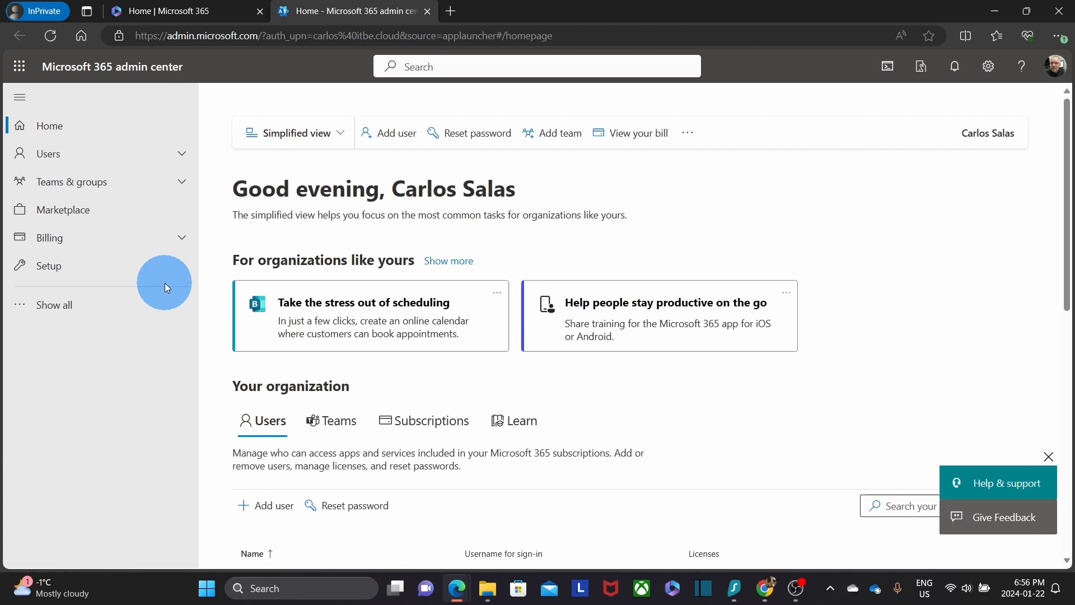
mouse_move(83, 314)
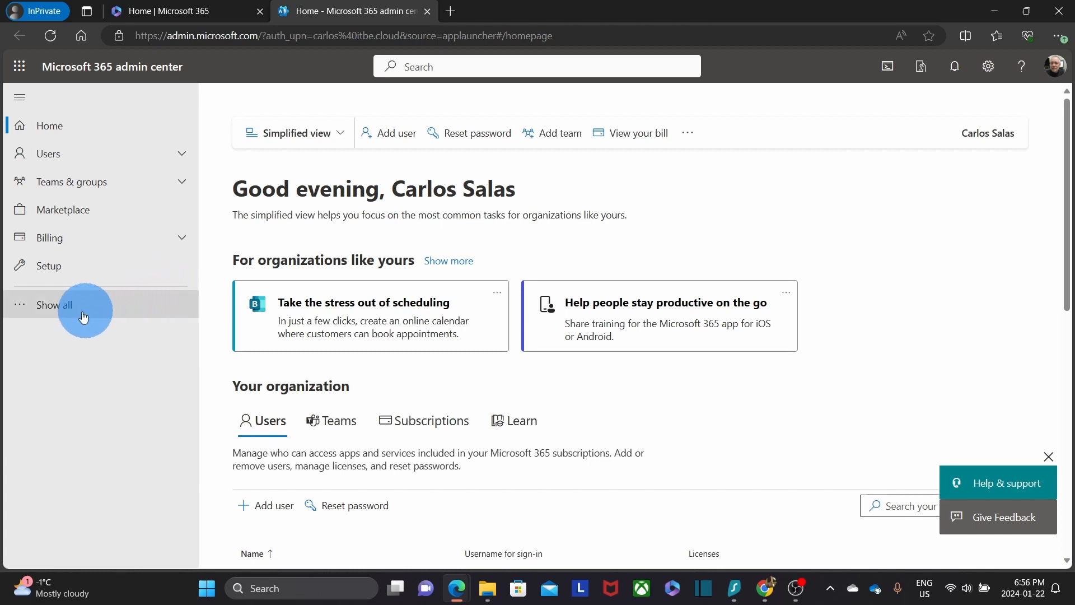
- Enter the Identity (Entra) admin center and search its services for 'propert'
click(53, 304)
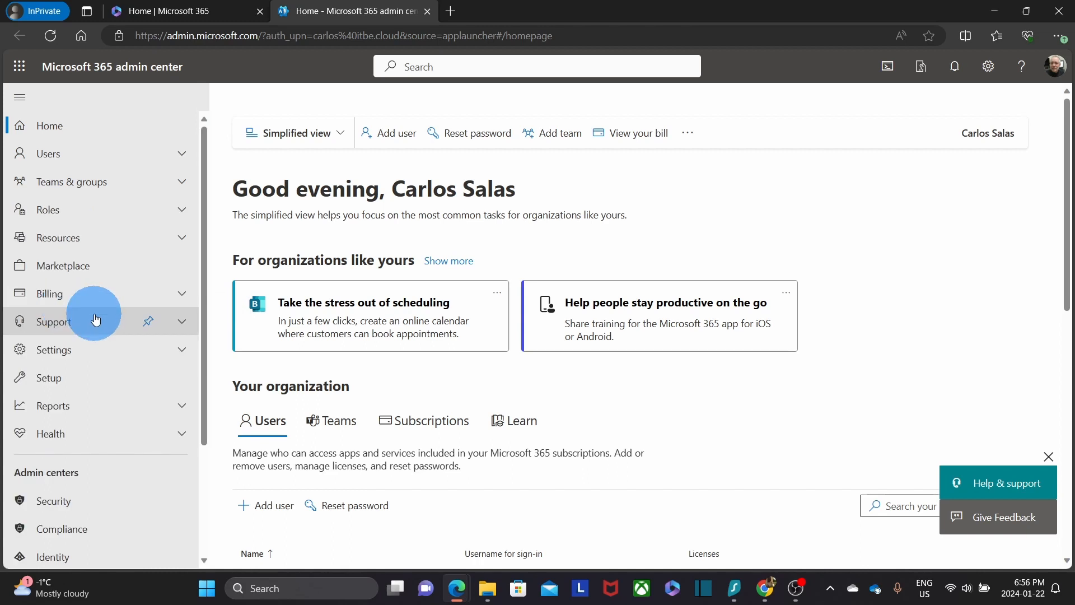
scroll(down, 3)
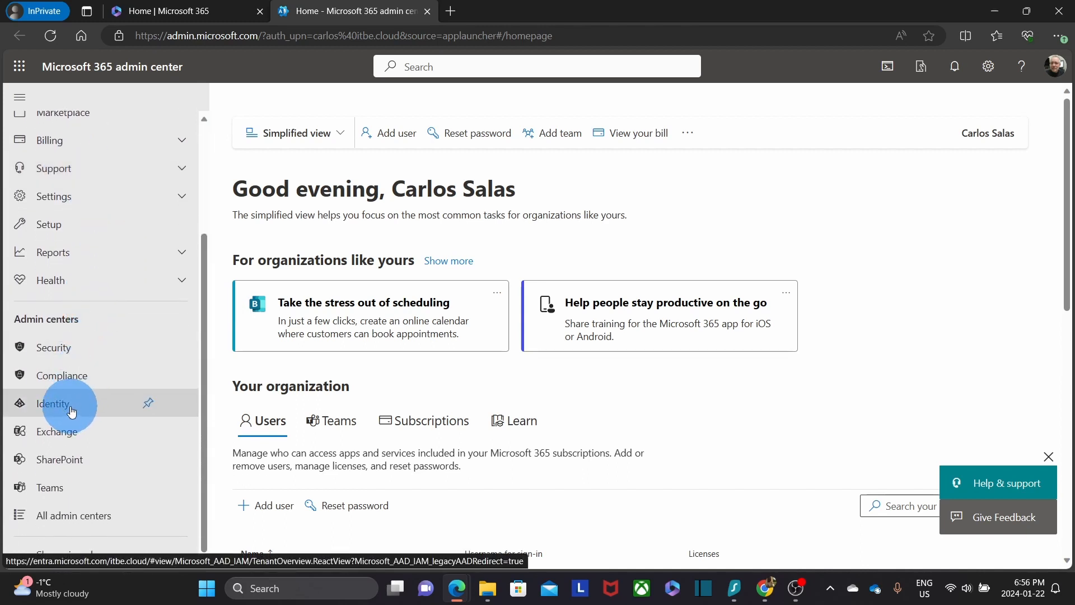
mouse_move(76, 321)
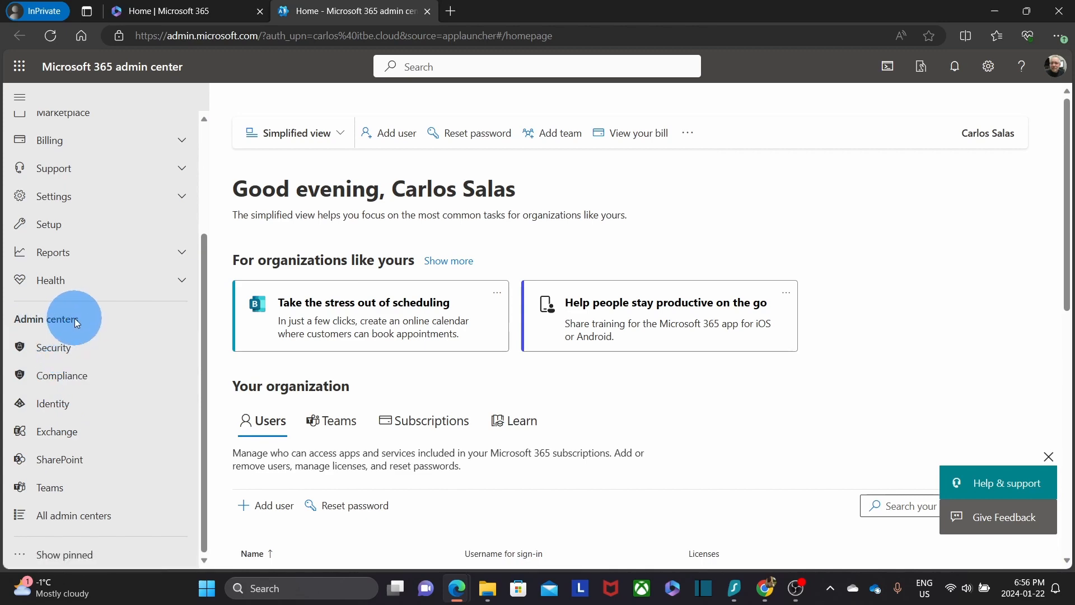
click(53, 404)
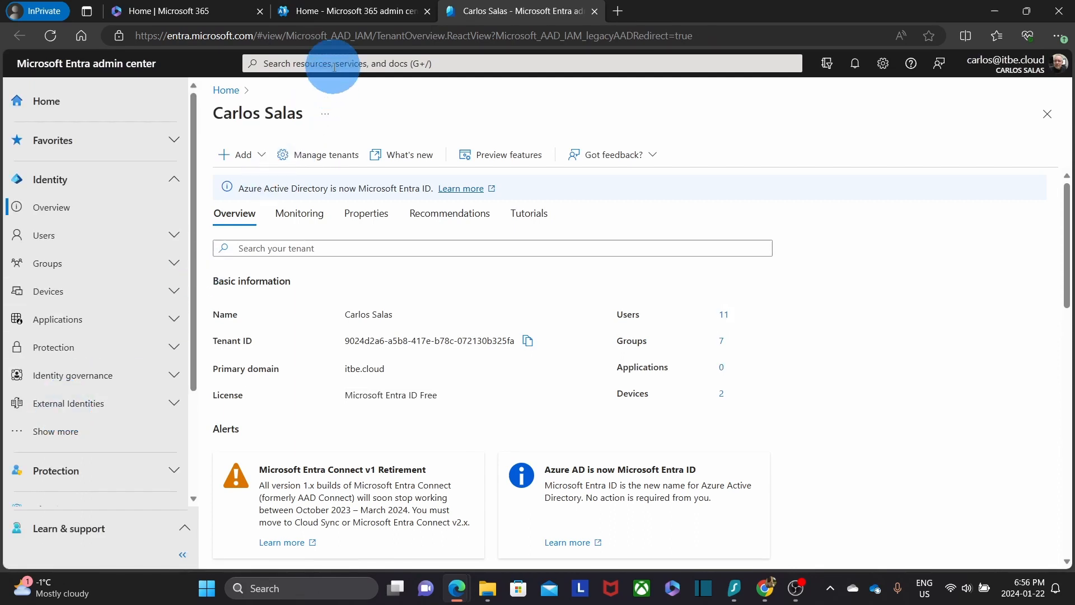
click(335, 63)
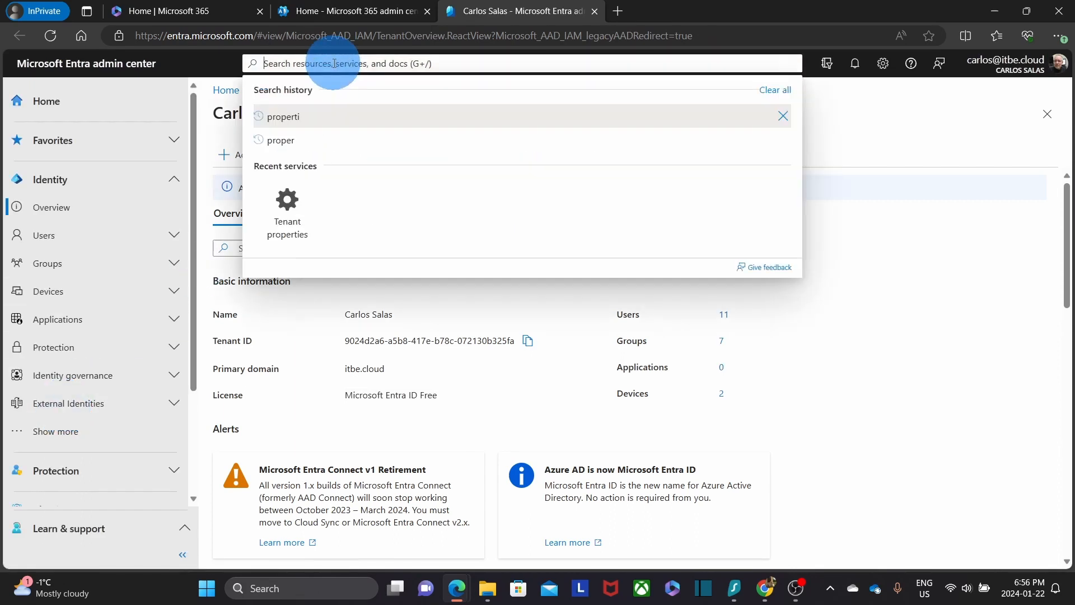
text(propert)
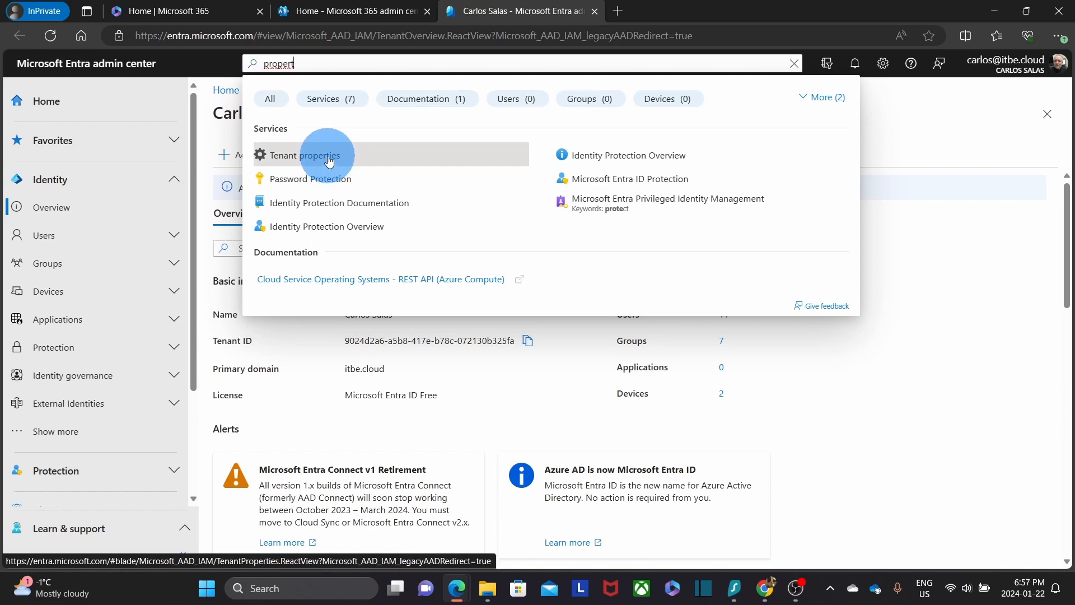
- Reach the security defaults settings from the tenant properties page
click(300, 154)
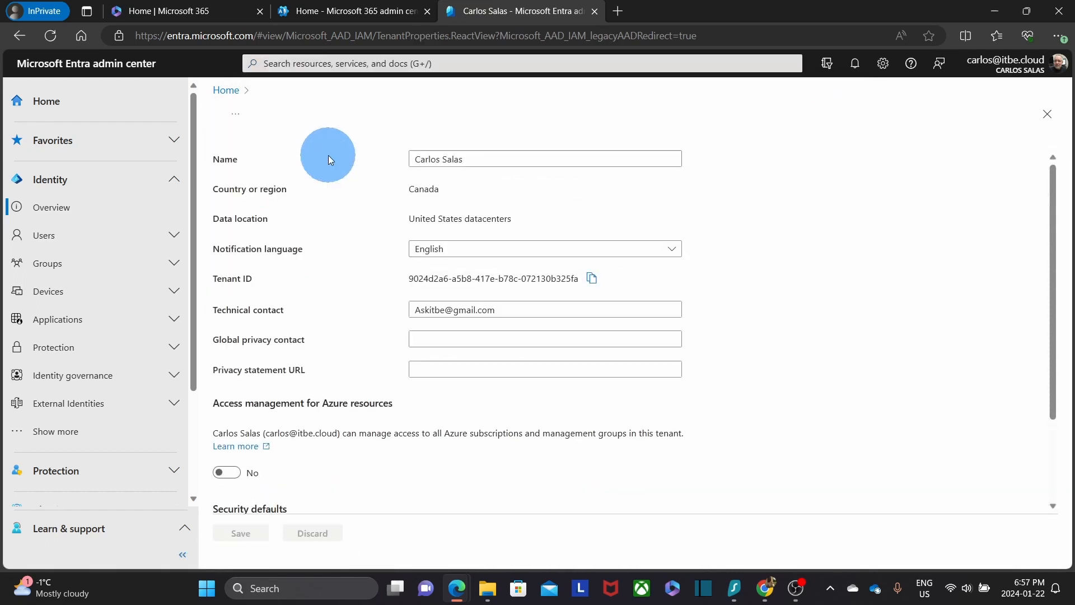
scroll(down, 3)
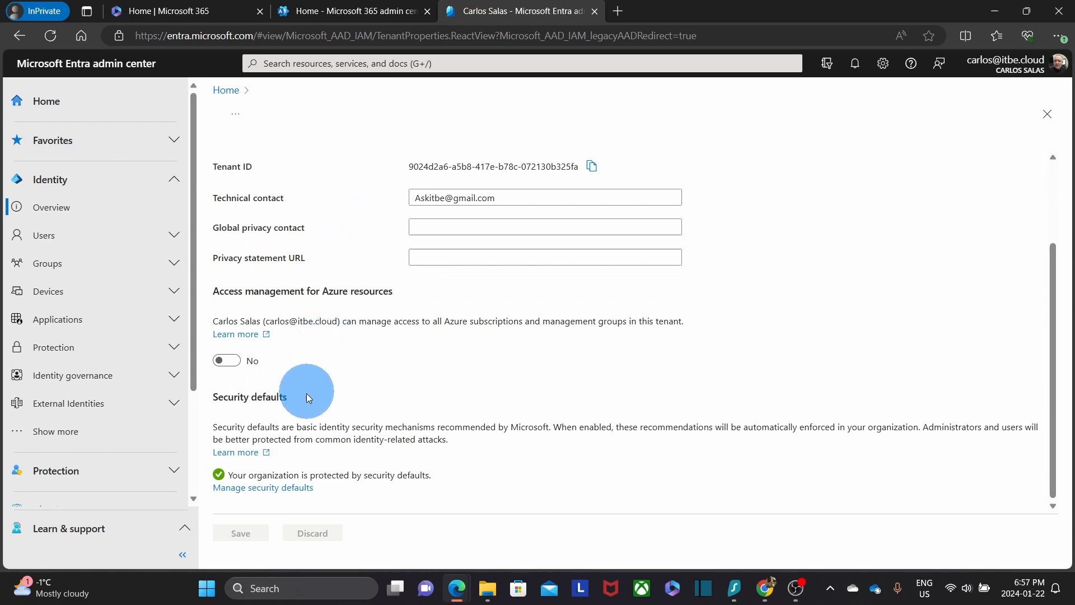
mouse_move(283, 494)
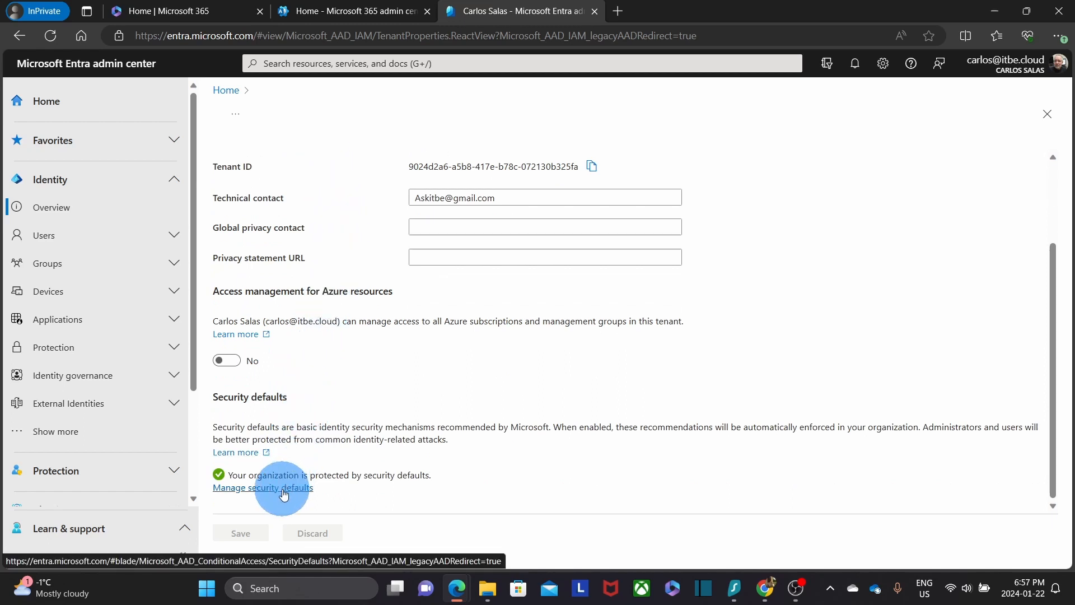
click(262, 487)
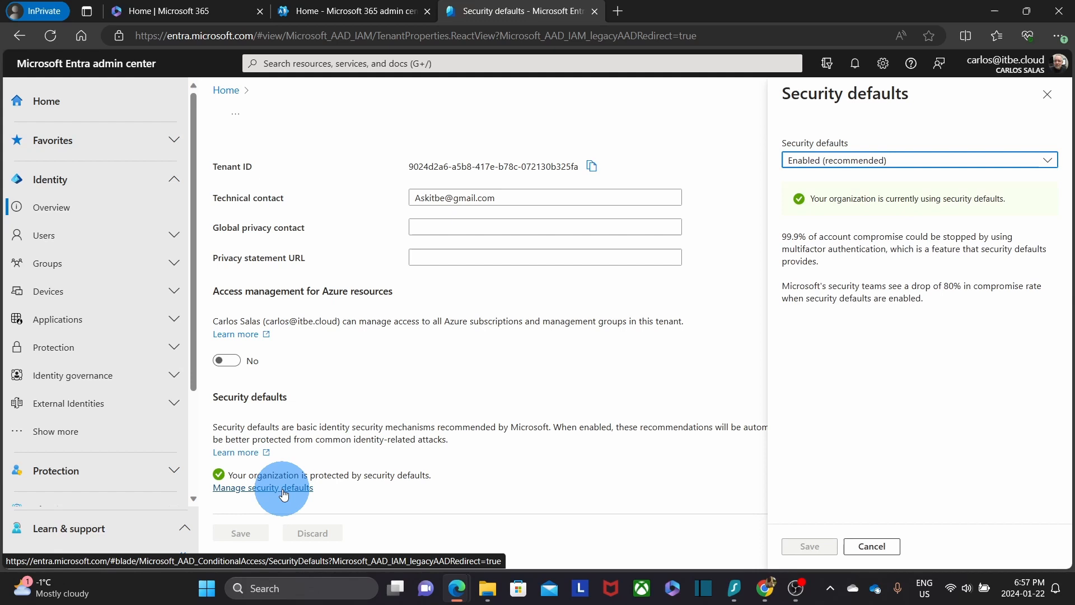
mouse_move(900, 162)
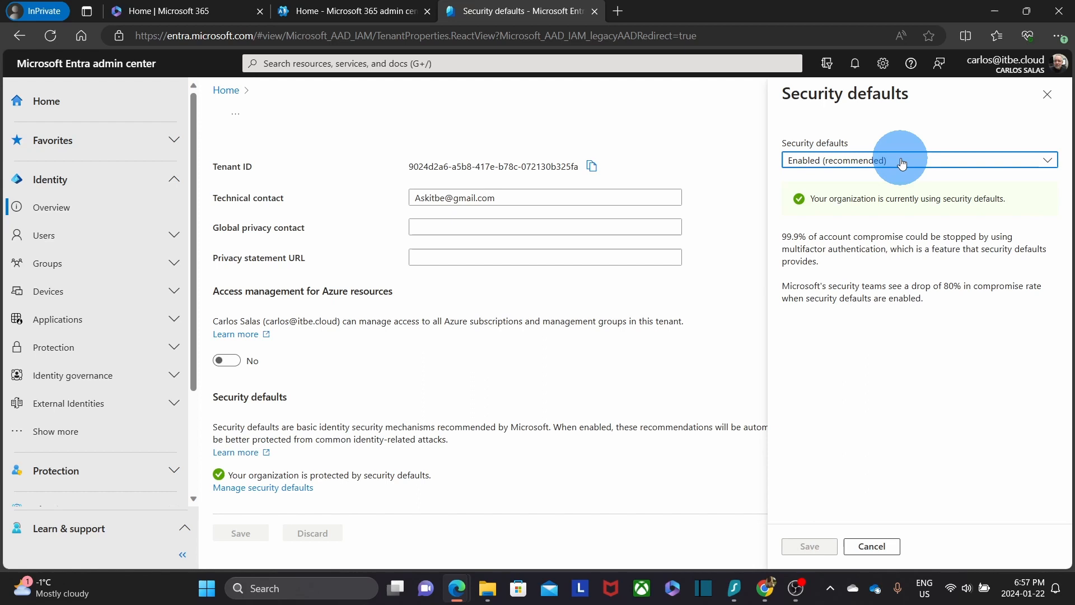
- Set security defaults to Disabled with 'too many MFA challenges' as the reason and save
click(919, 160)
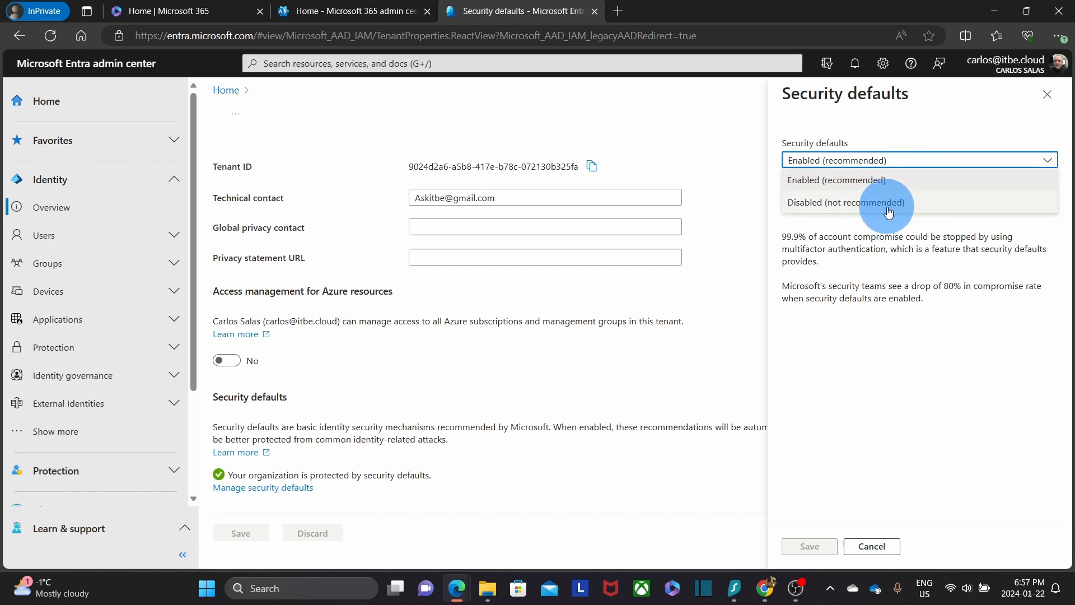
click(844, 201)
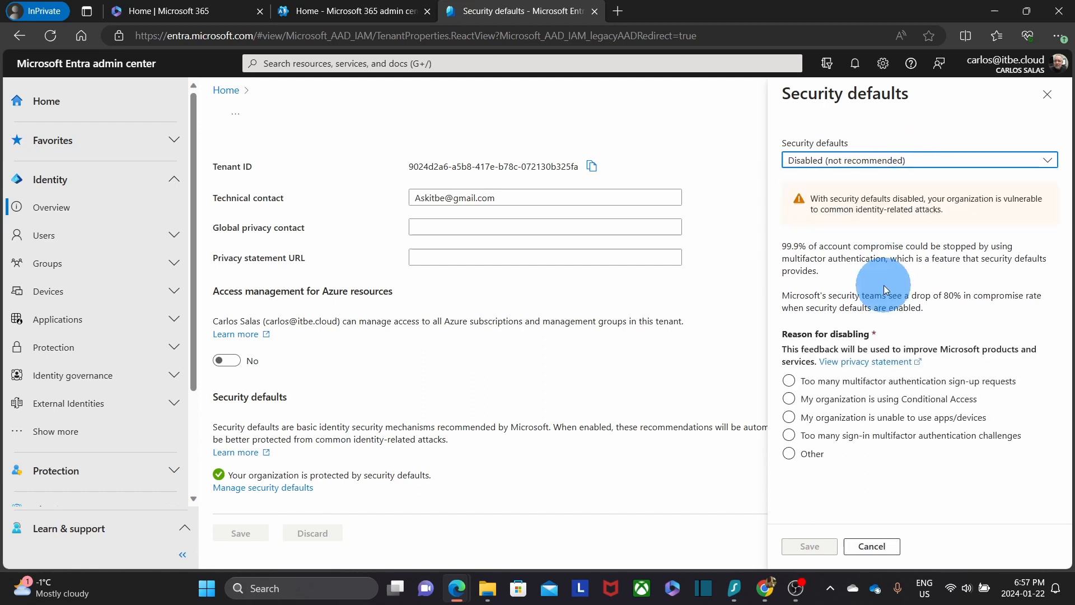
mouse_move(838, 236)
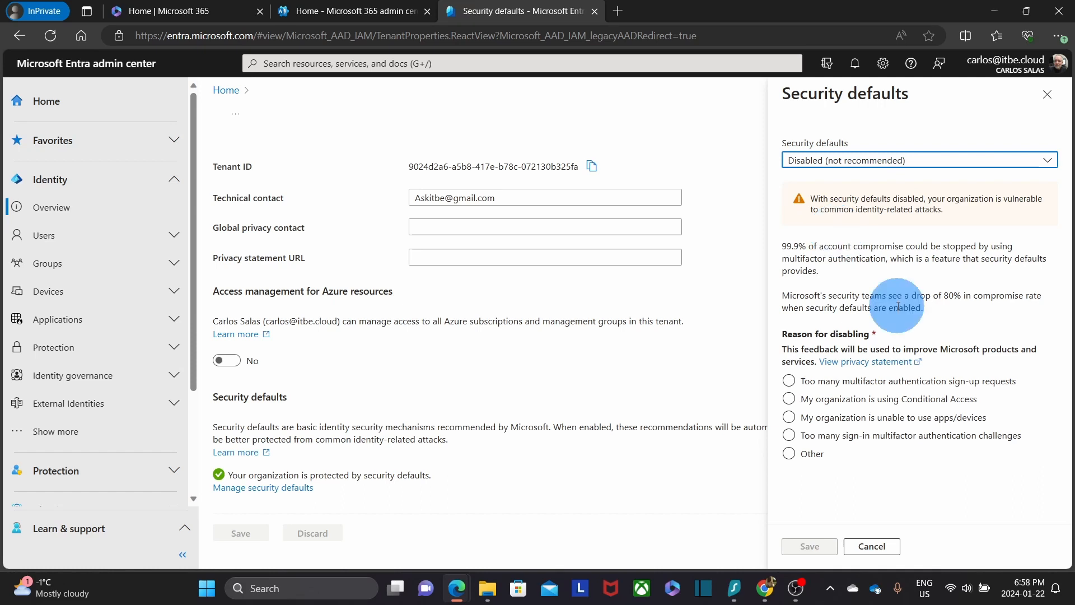
click(788, 434)
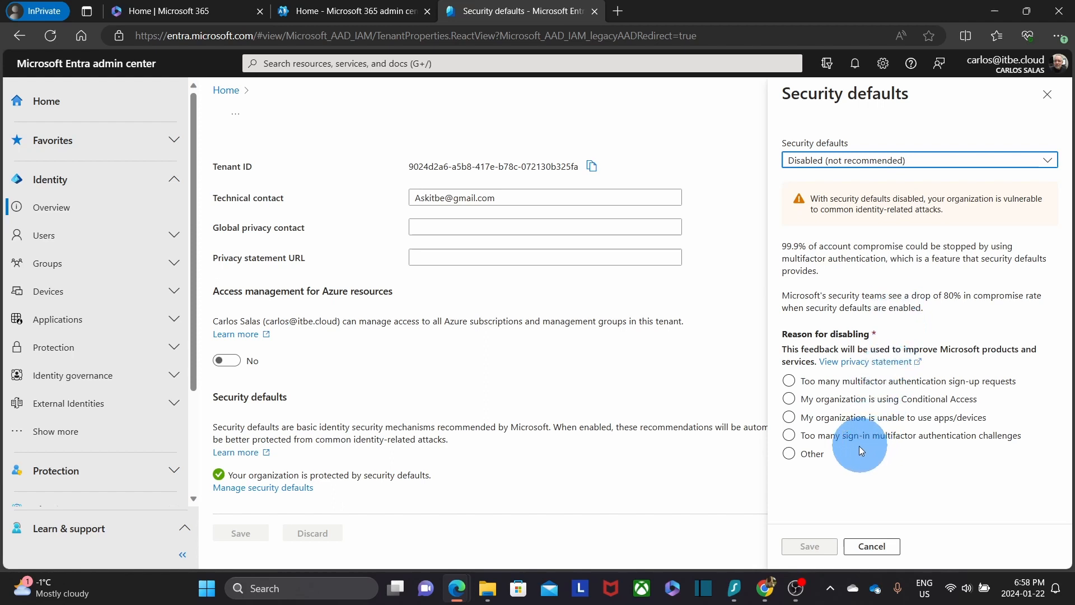
click(788, 434)
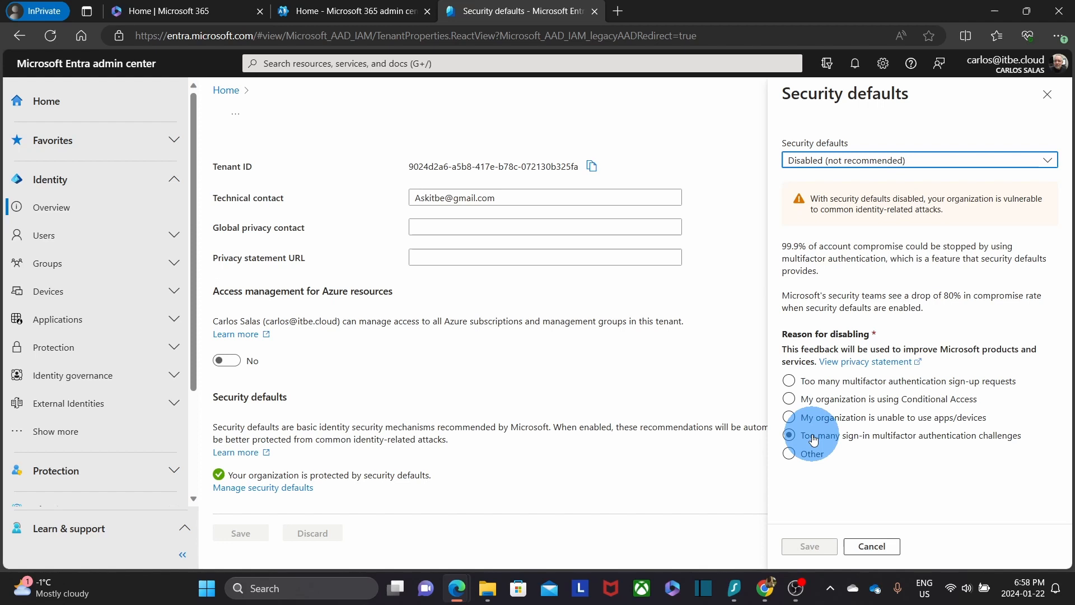
click(788, 434)
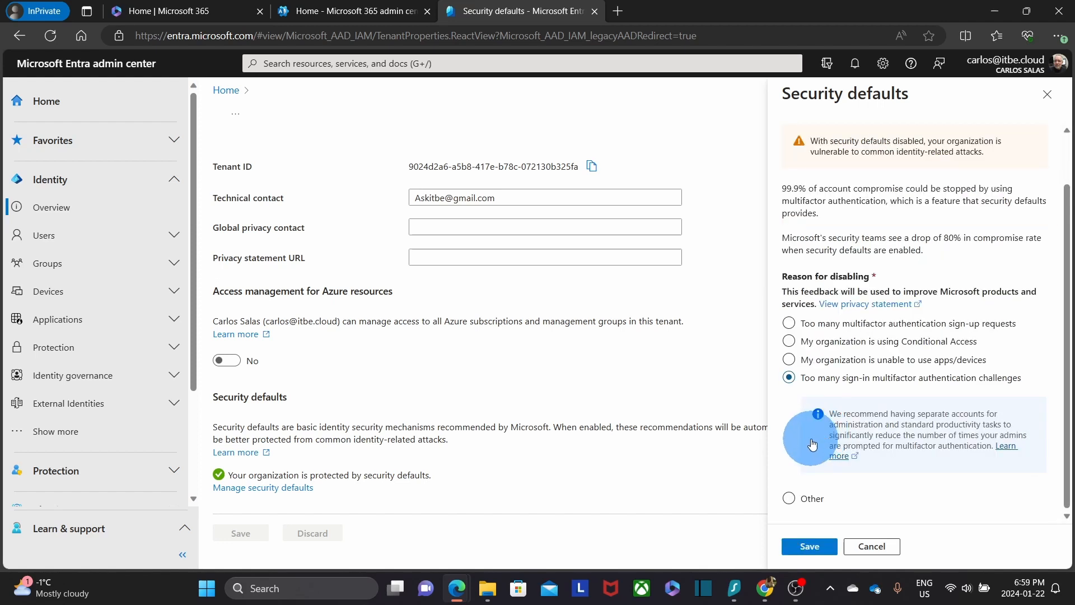
mouse_move(808, 440)
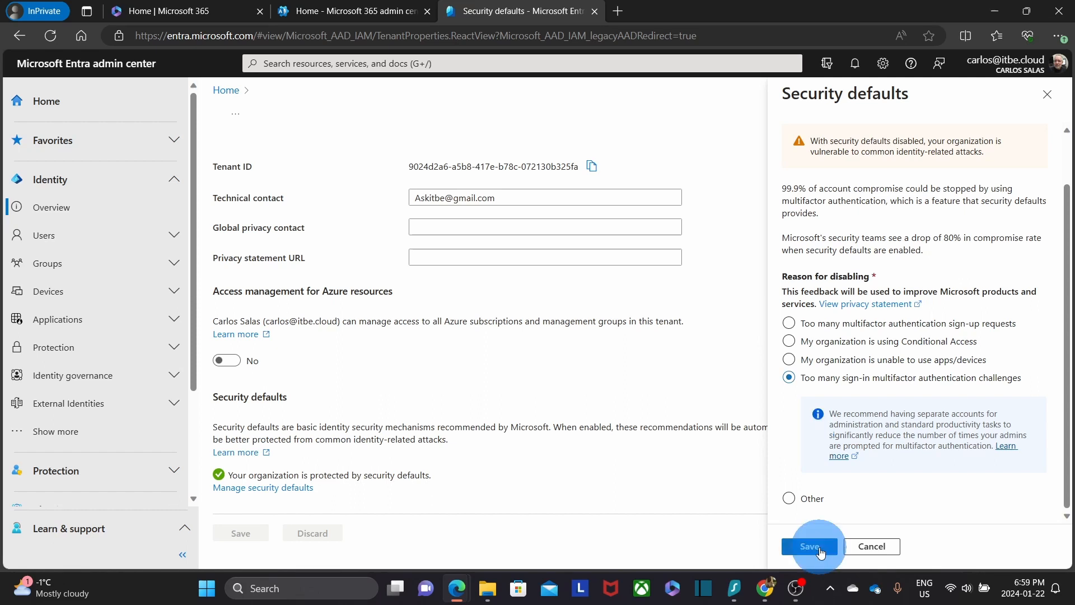
click(809, 546)
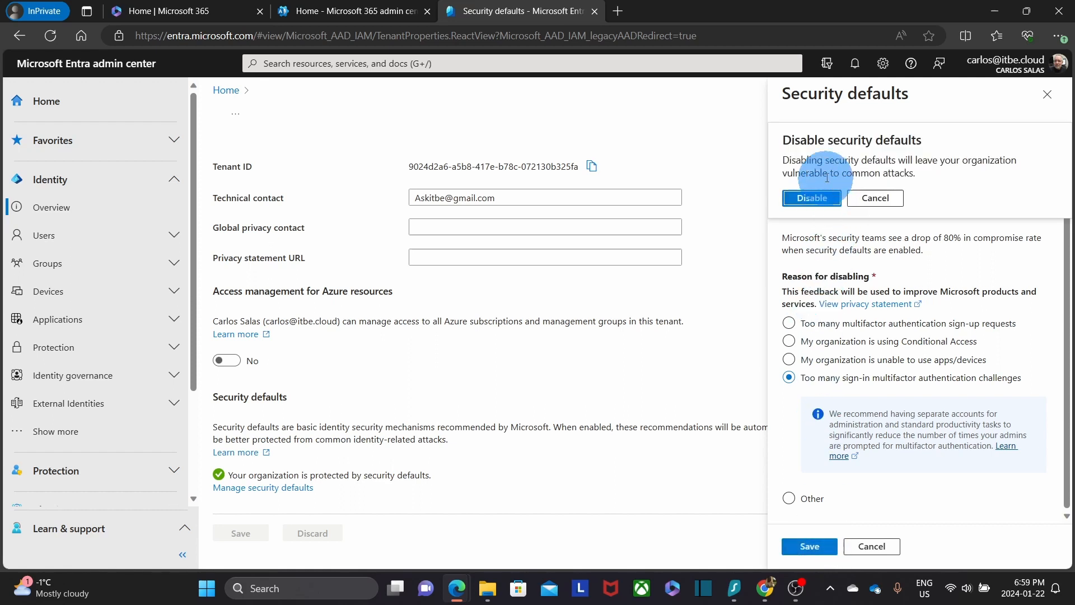
mouse_move(876, 189)
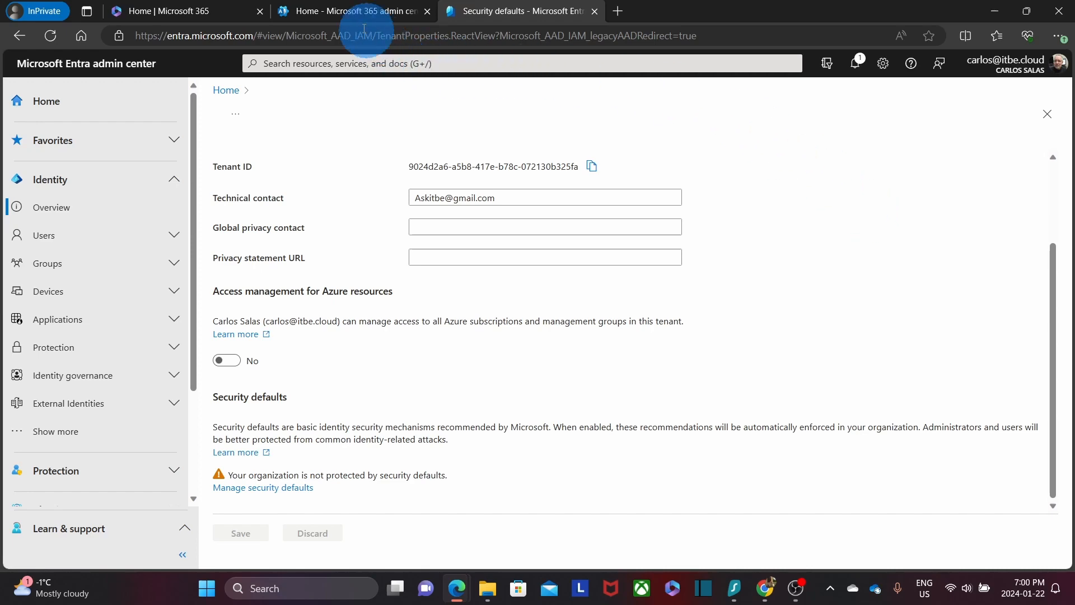
- Back in Microsoft 365 admin center, reach the per-user multi-factor authentication page from Active users
click(356, 11)
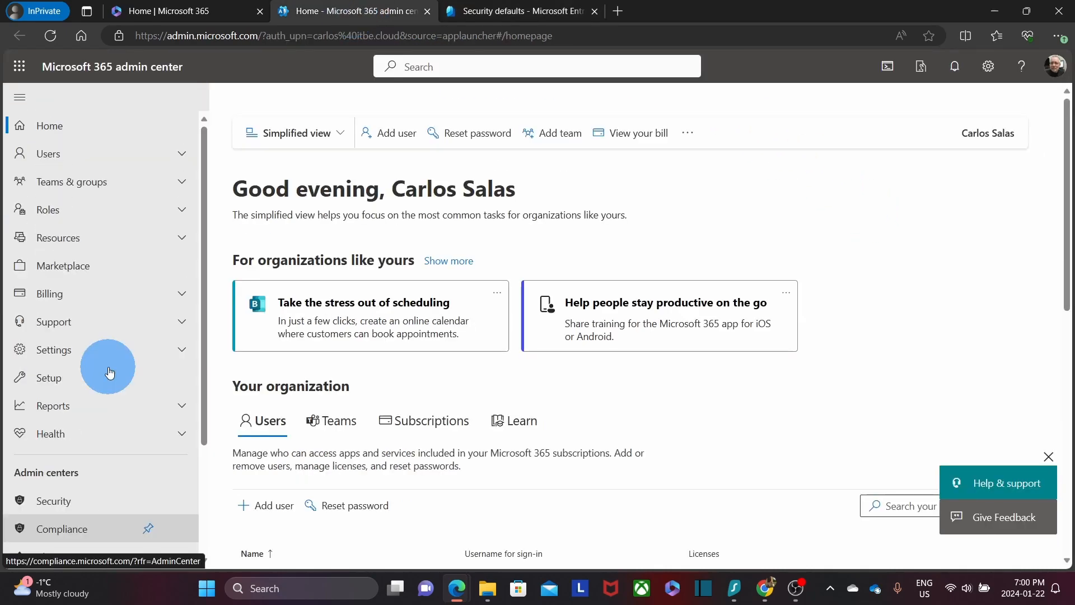
click(48, 153)
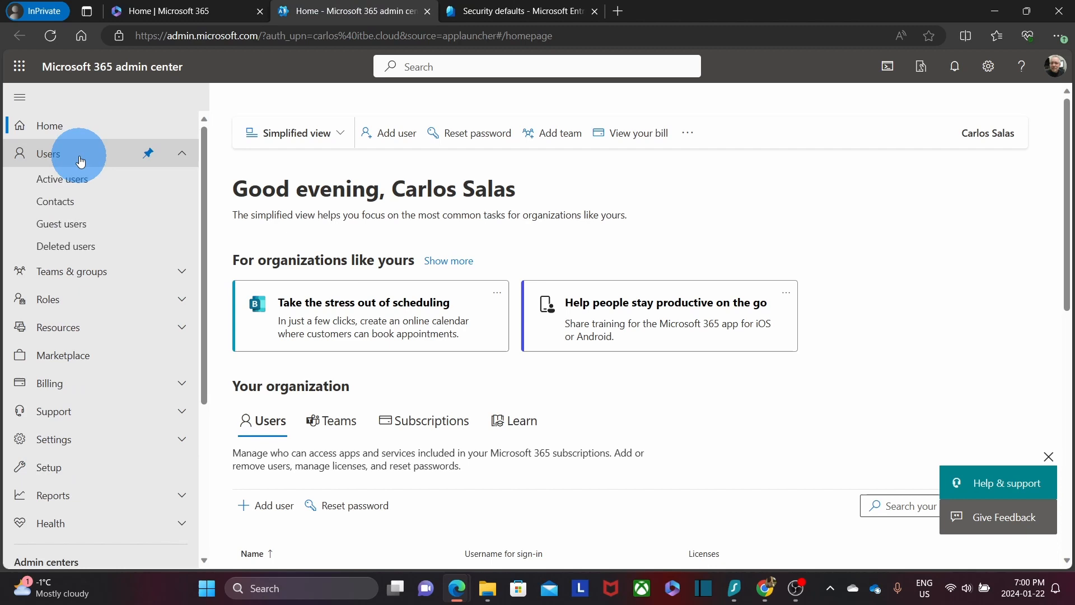
click(62, 179)
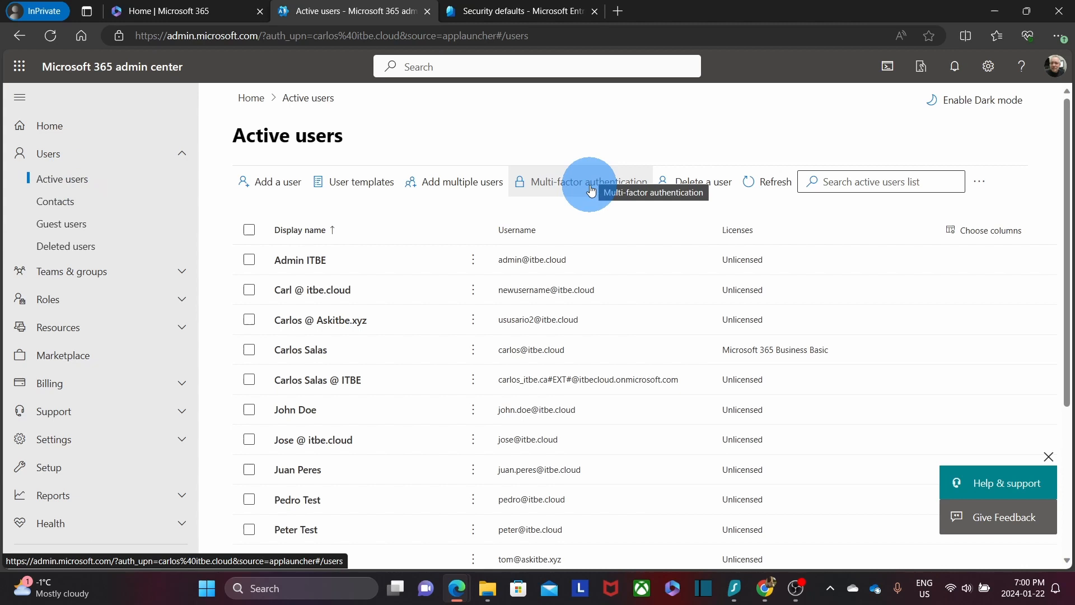
click(589, 181)
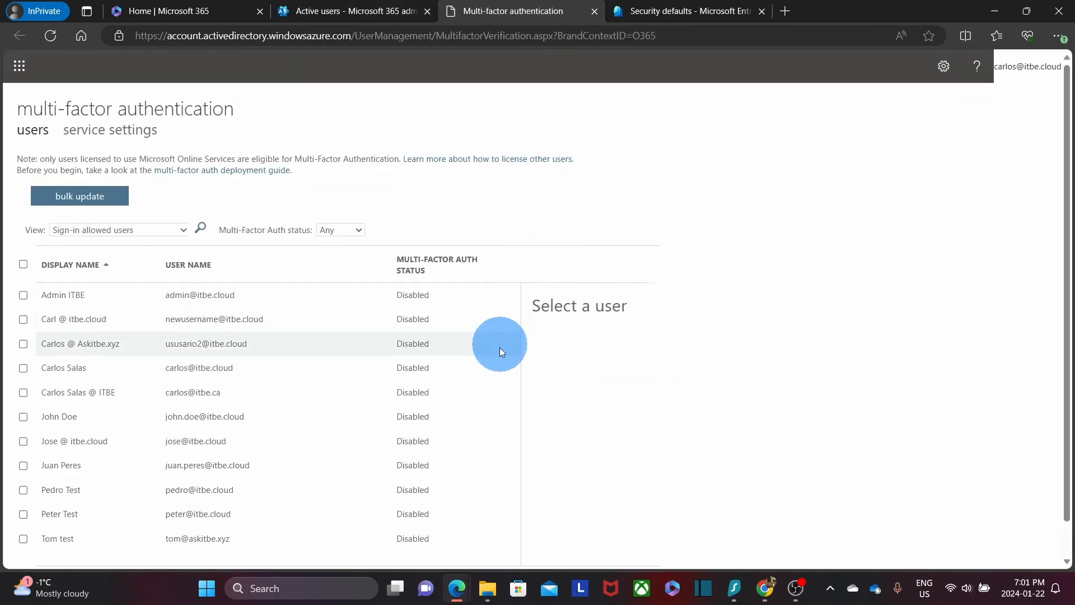
mouse_move(644, 394)
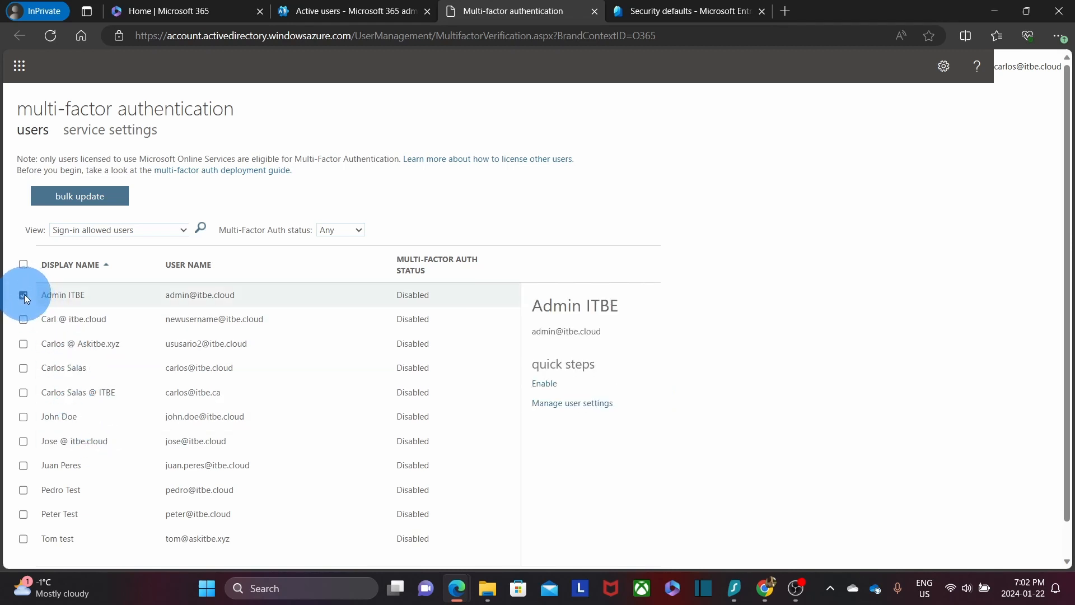
- Enable MFA for the admin account and two other selected users, dismissing the success message
click(23, 392)
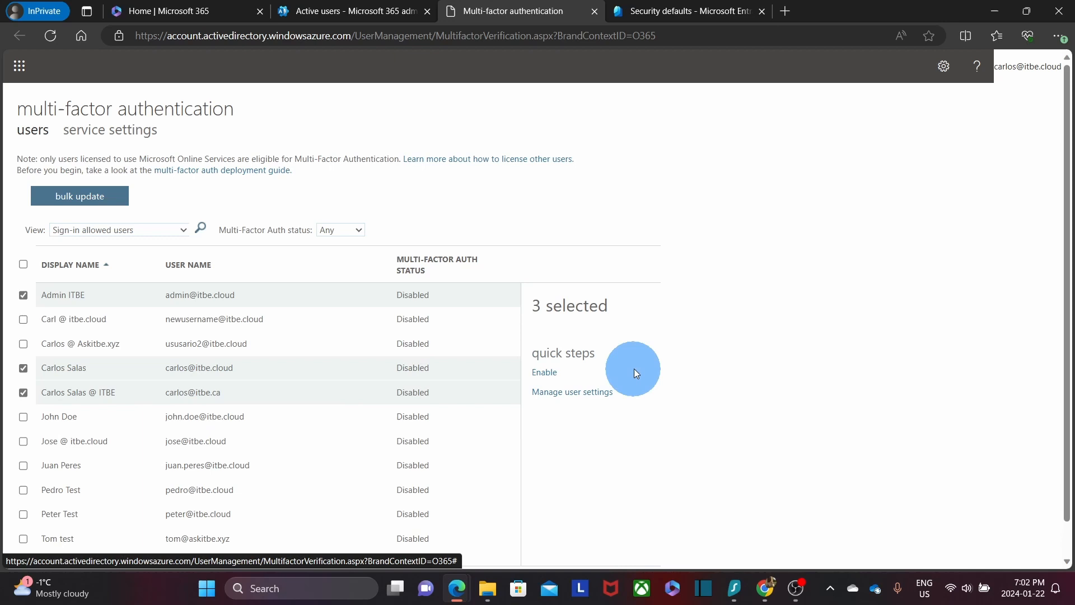
click(545, 372)
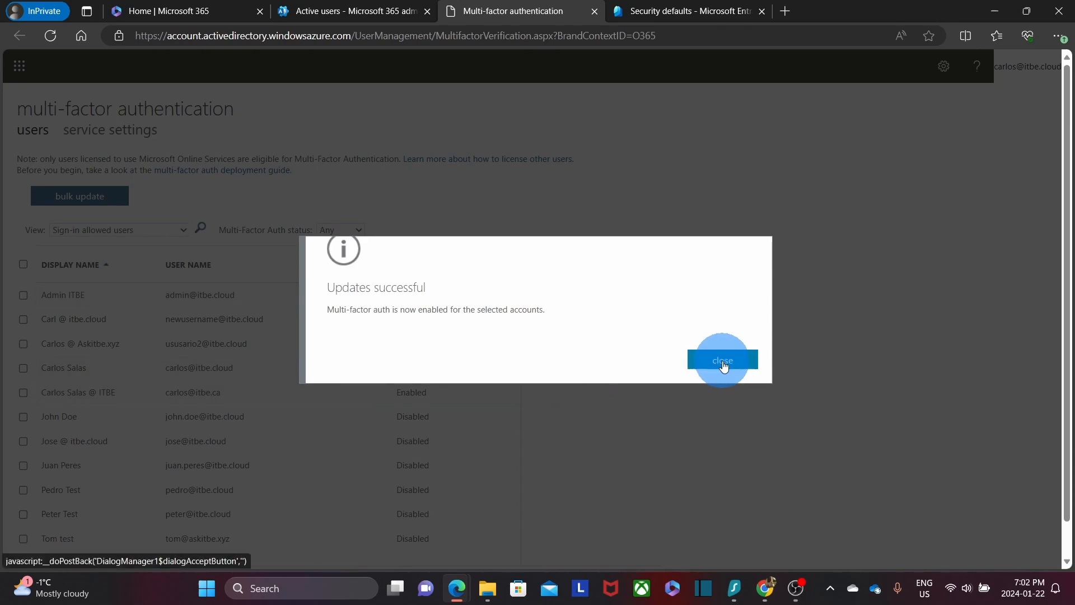
click(724, 359)
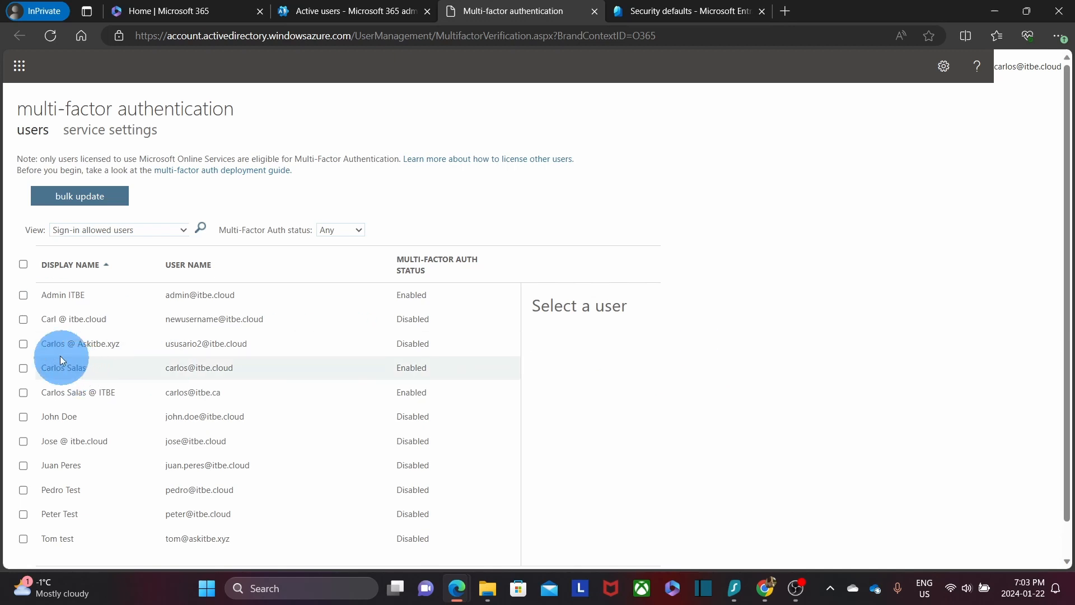
- Enforce MFA for the same three users so their status reads Enforced
click(23, 295)
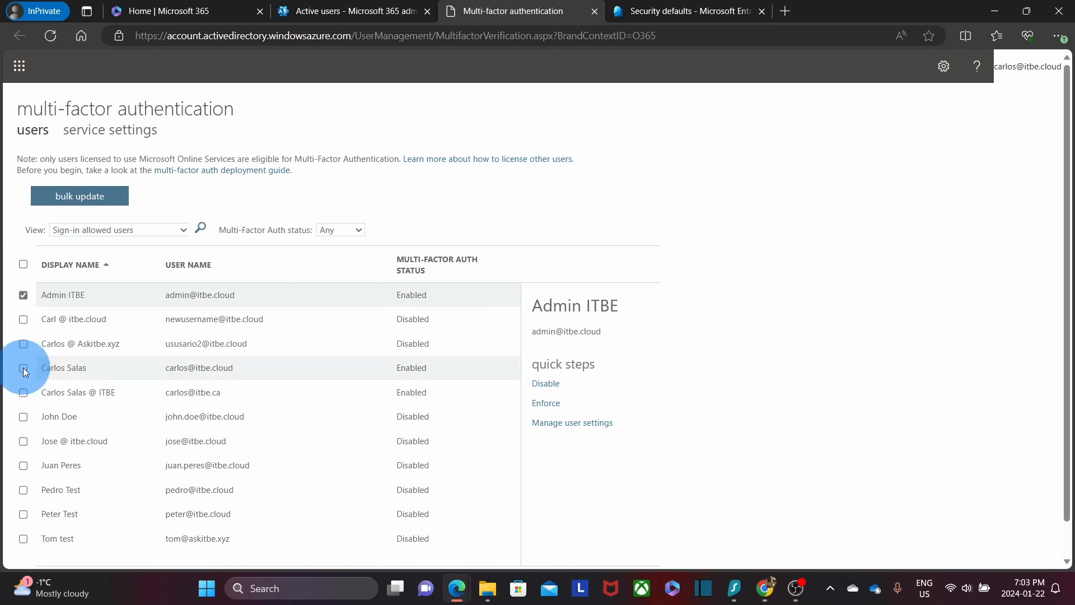
click(22, 392)
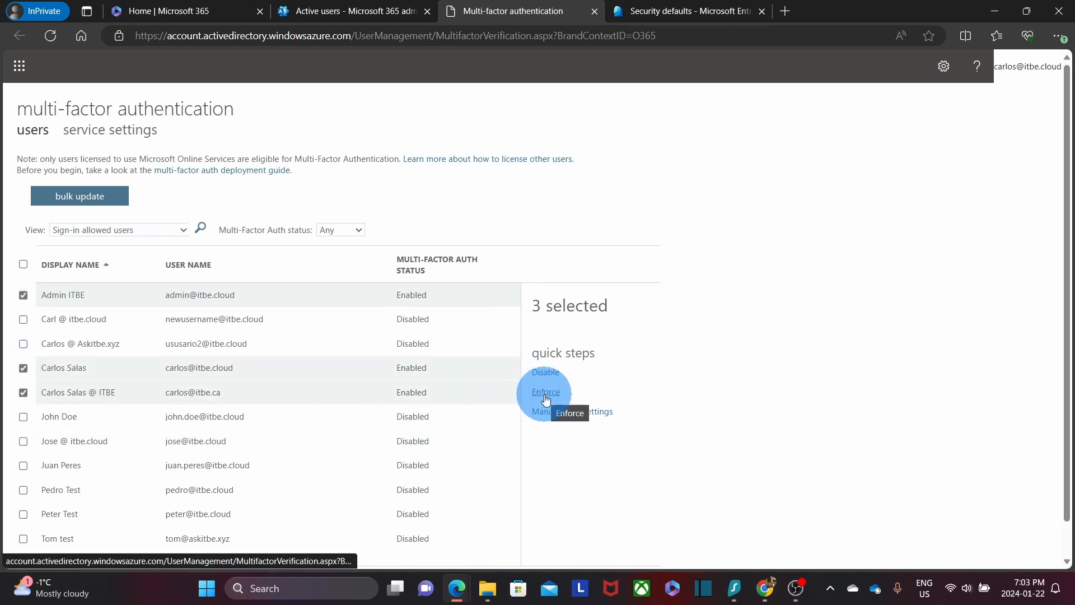
click(545, 392)
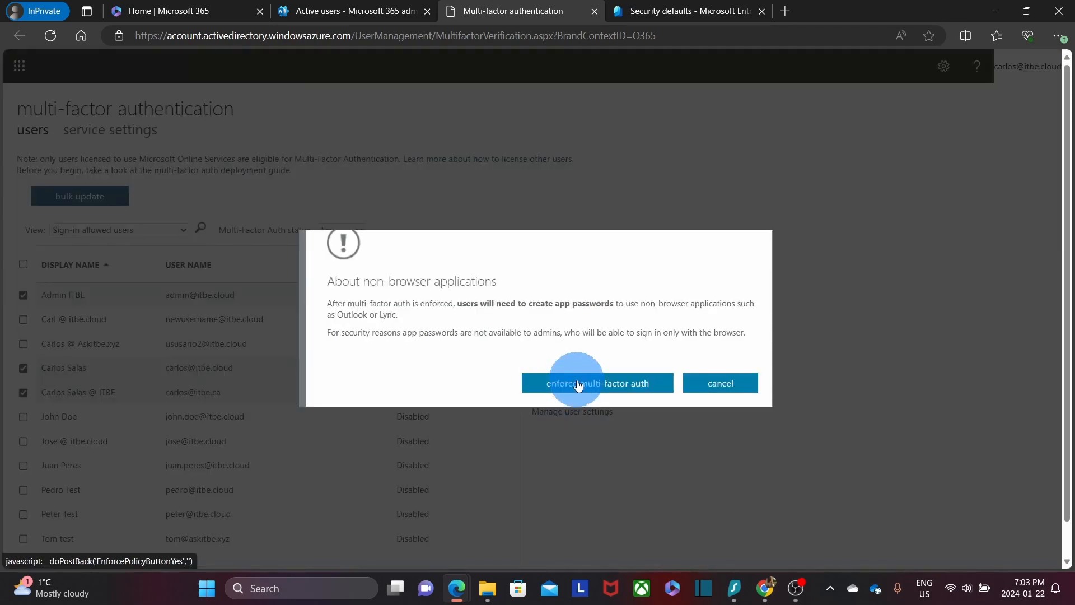
click(578, 383)
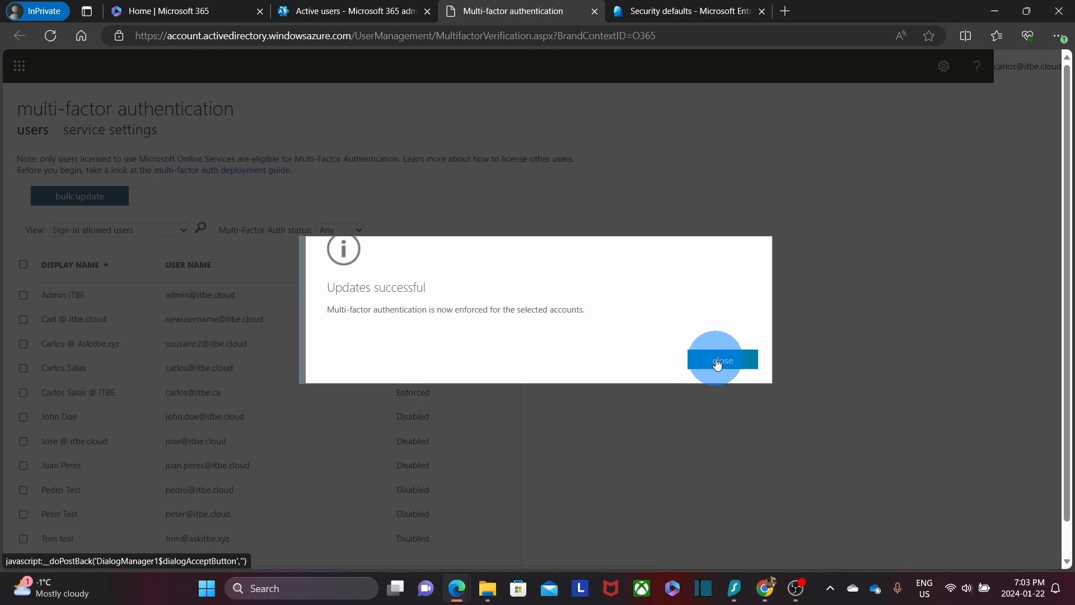
click(722, 359)
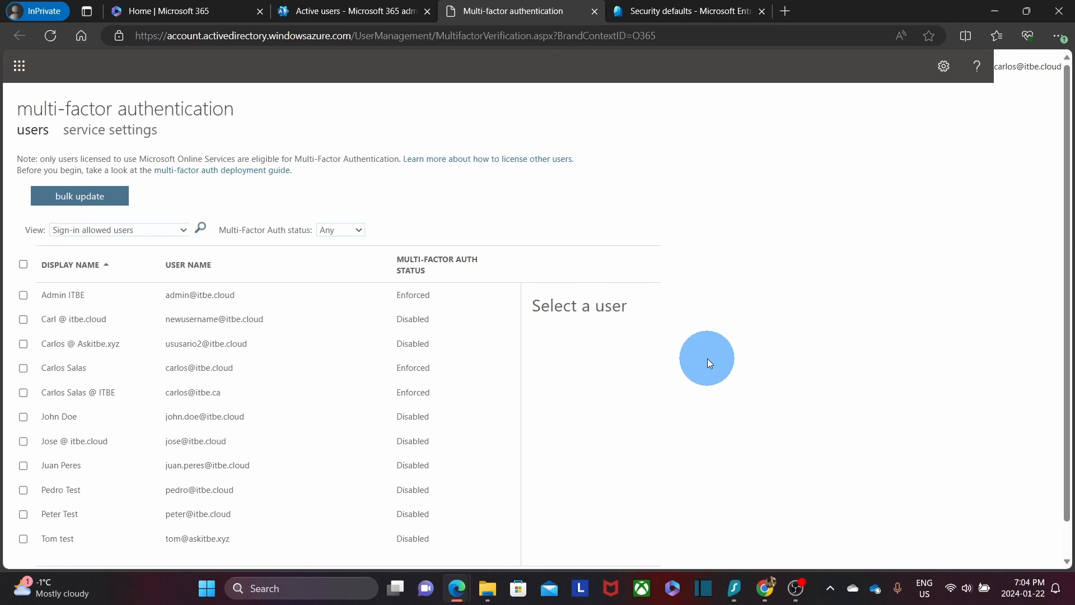
mouse_move(624, 430)
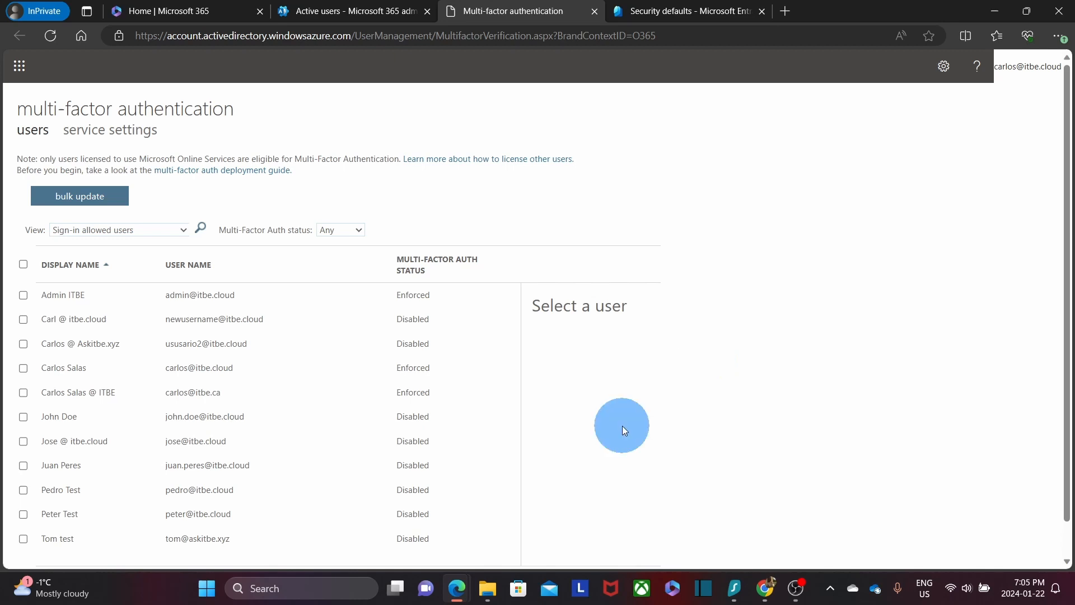